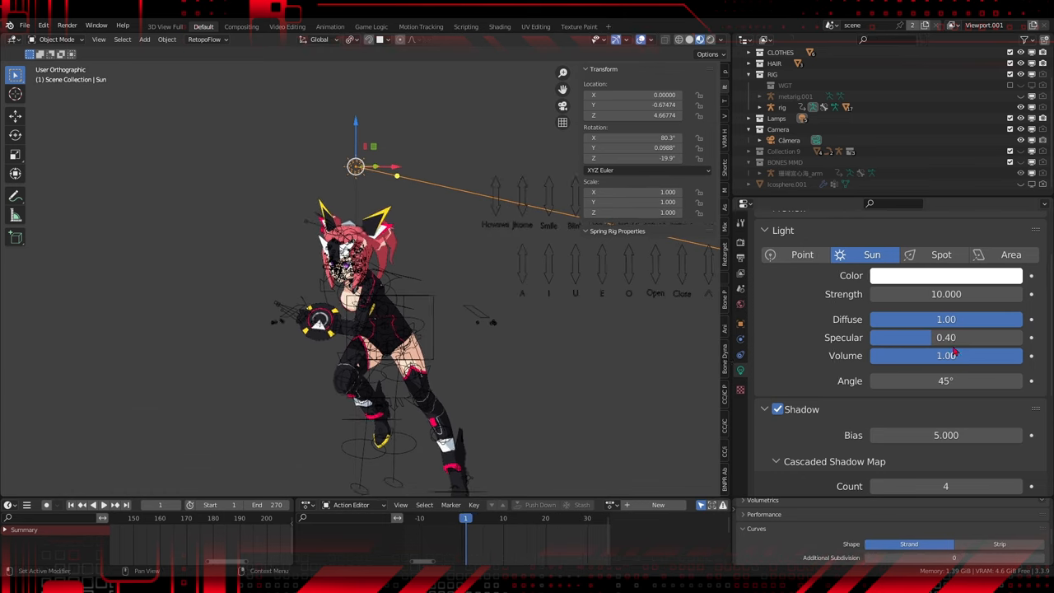
Select the scene camera and give it a perspective lens with a 200 mm focal length
{"action": "scroll", "scroll_direction": "down", "scroll_amount": 3}
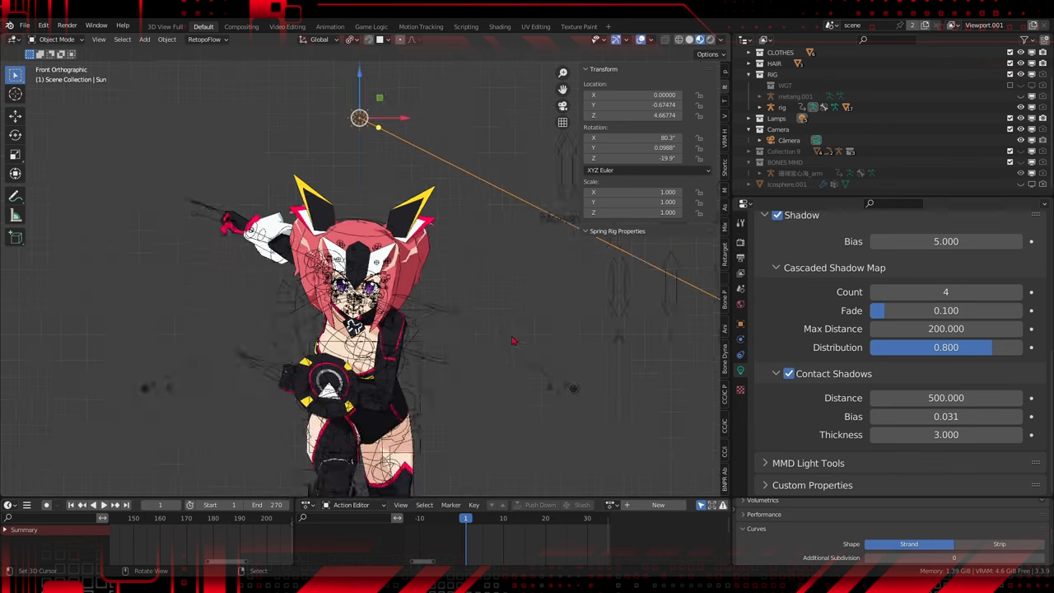
{"action": "left_click", "coordinate": [787, 139]}
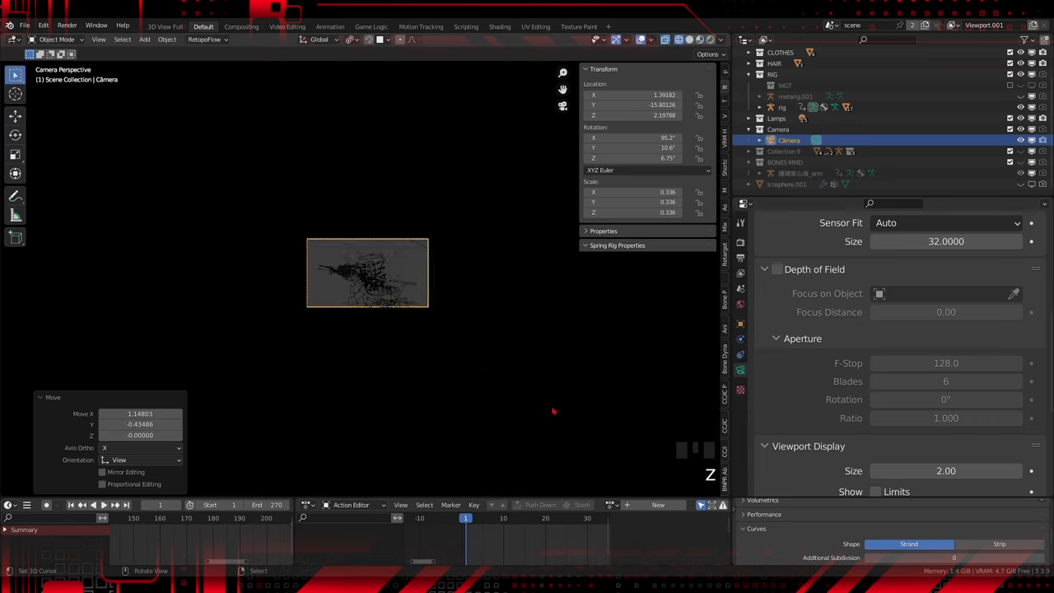
{"action": "scroll", "scroll_direction": "down", "scroll_amount": 3}
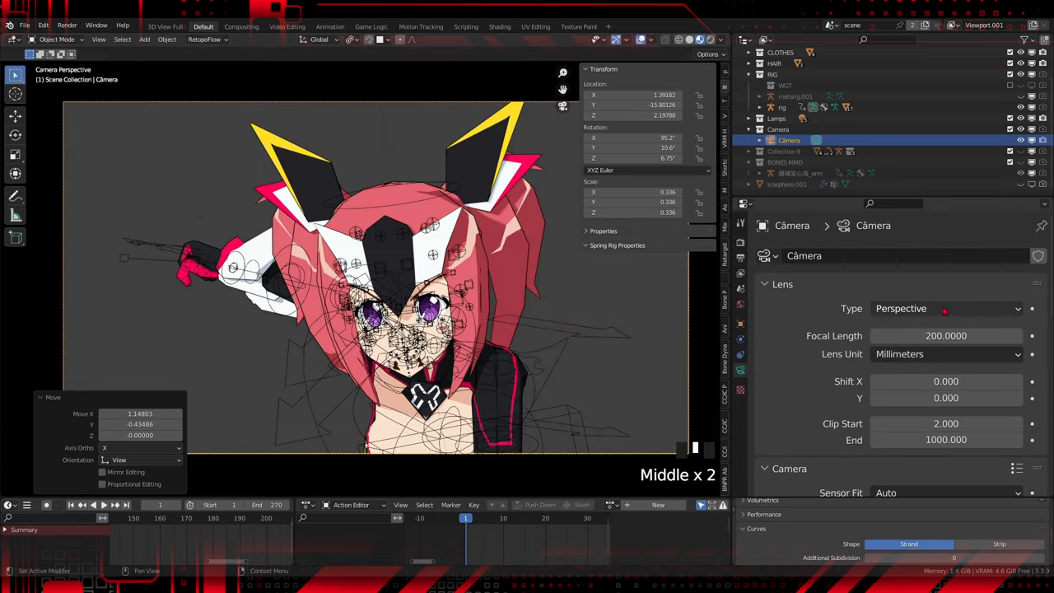
{"action": "left_click", "coordinate": [945, 308]}
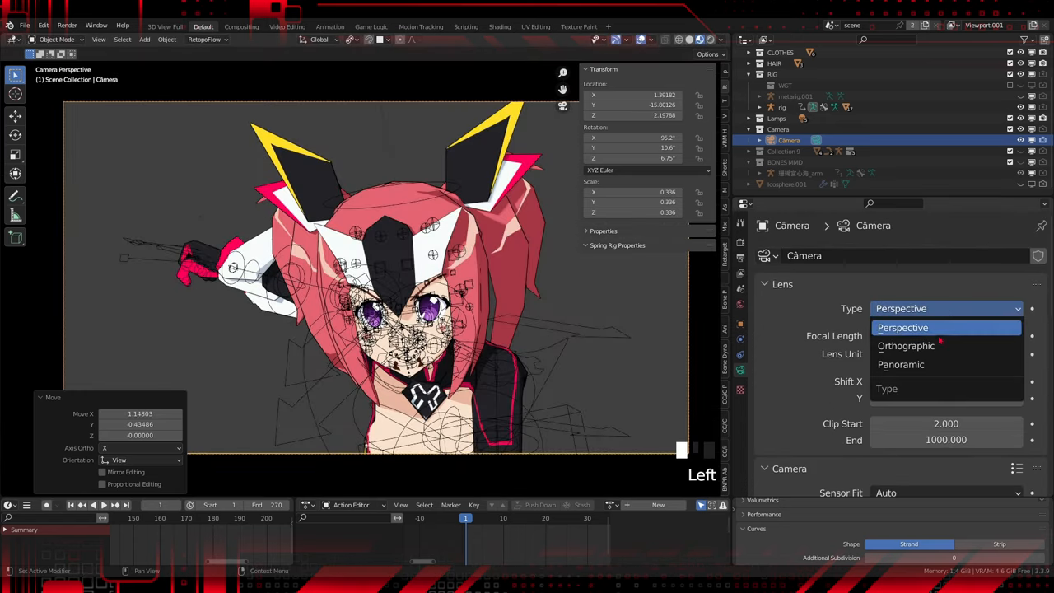
{"action": "left_click", "coordinate": [902, 326]}
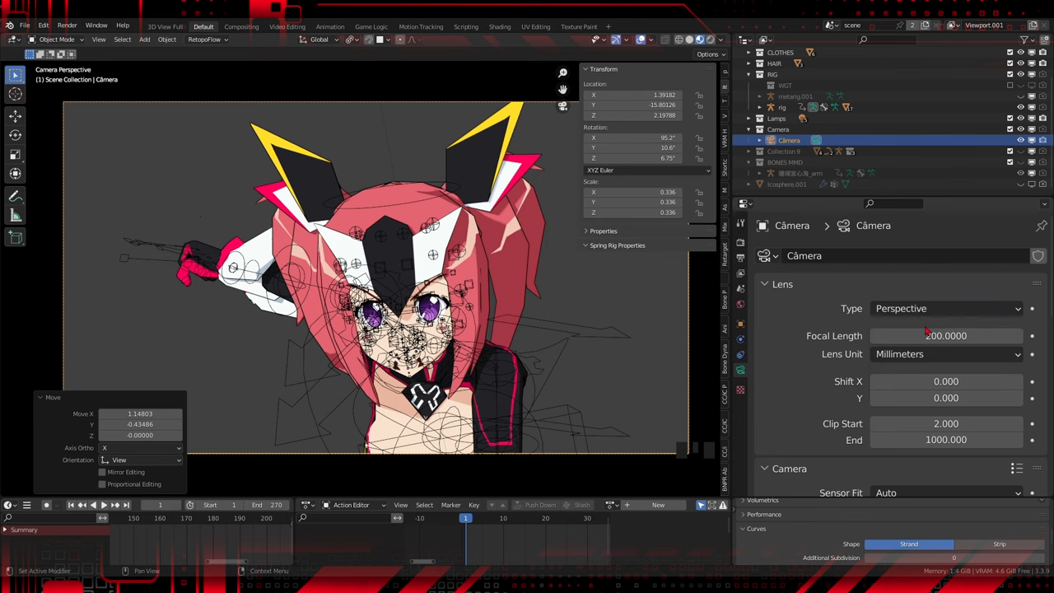
{"action": "key", "text": "NUMPAD_0"}
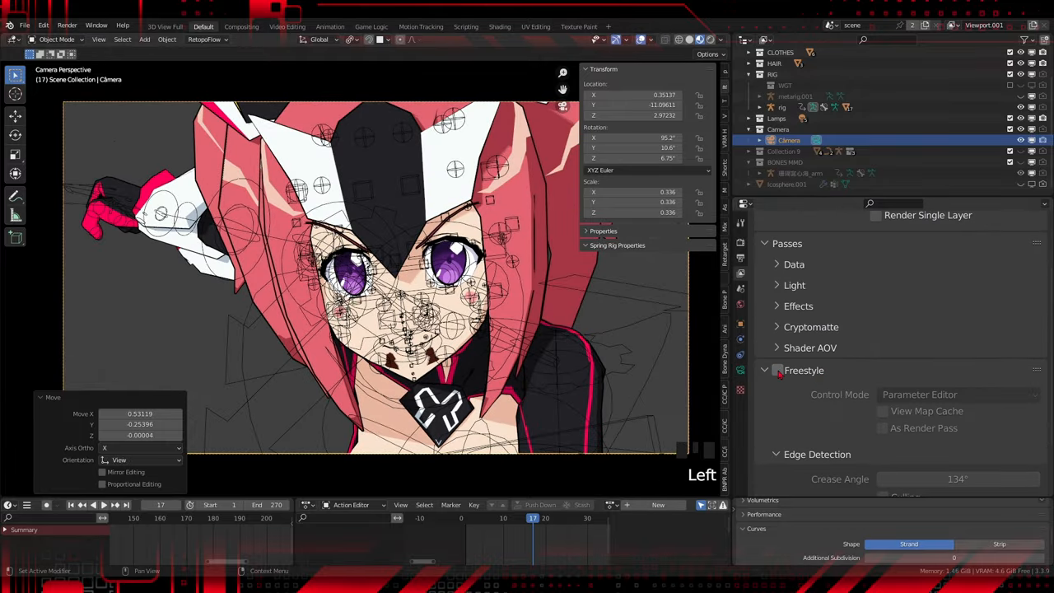
Scroll through the Freestyle line set and line style panels (thickness 3.000, distance-from-camera modifier)
{"action": "scroll", "scroll_direction": "down", "scroll_amount": 3}
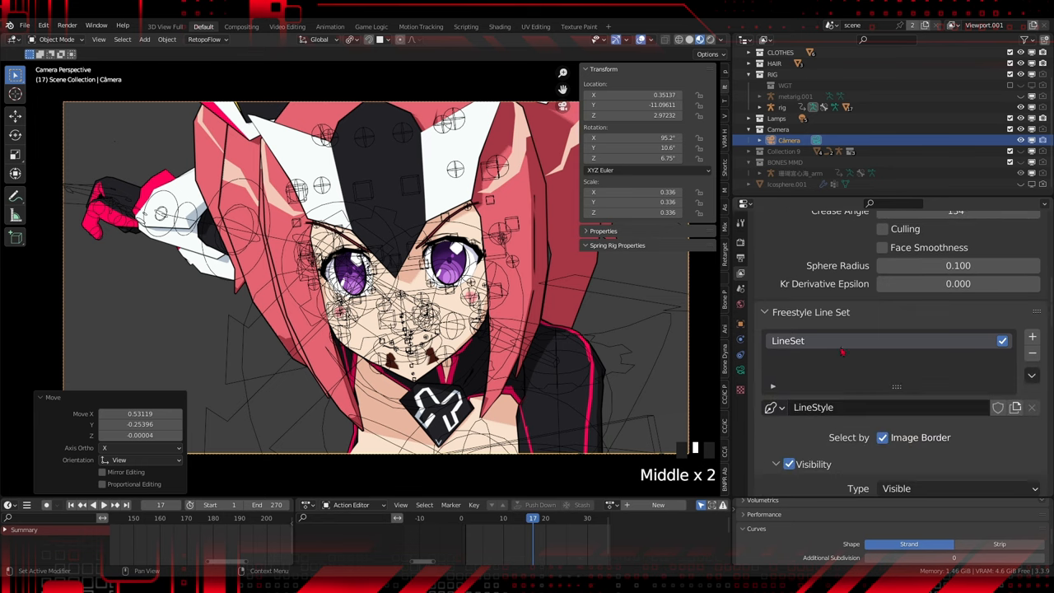
{"action": "scroll", "scroll_direction": "down", "scroll_amount": 3}
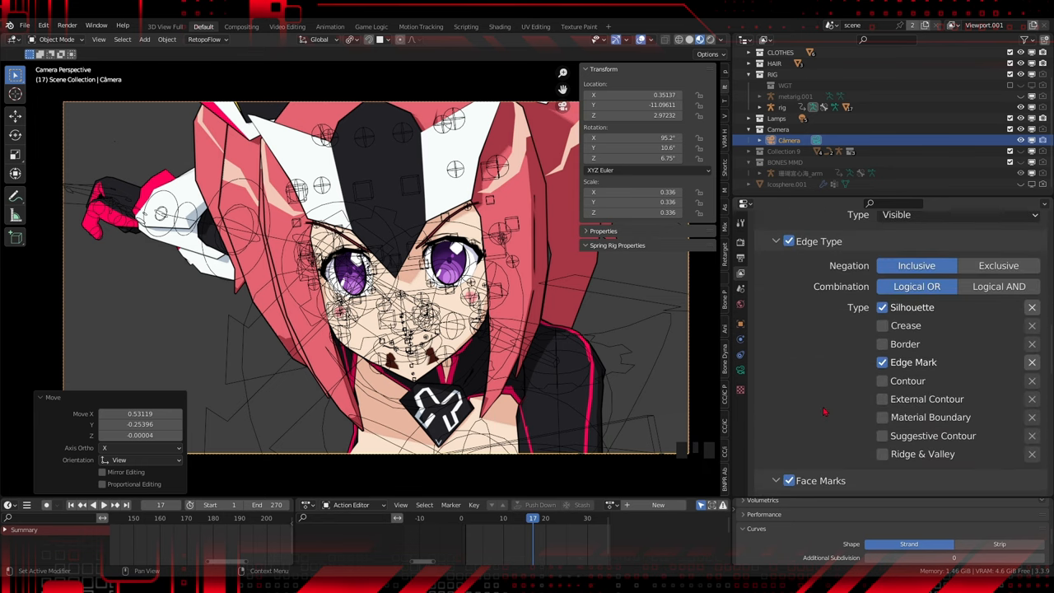
{"action": "scroll", "scroll_direction": "down", "scroll_amount": 3}
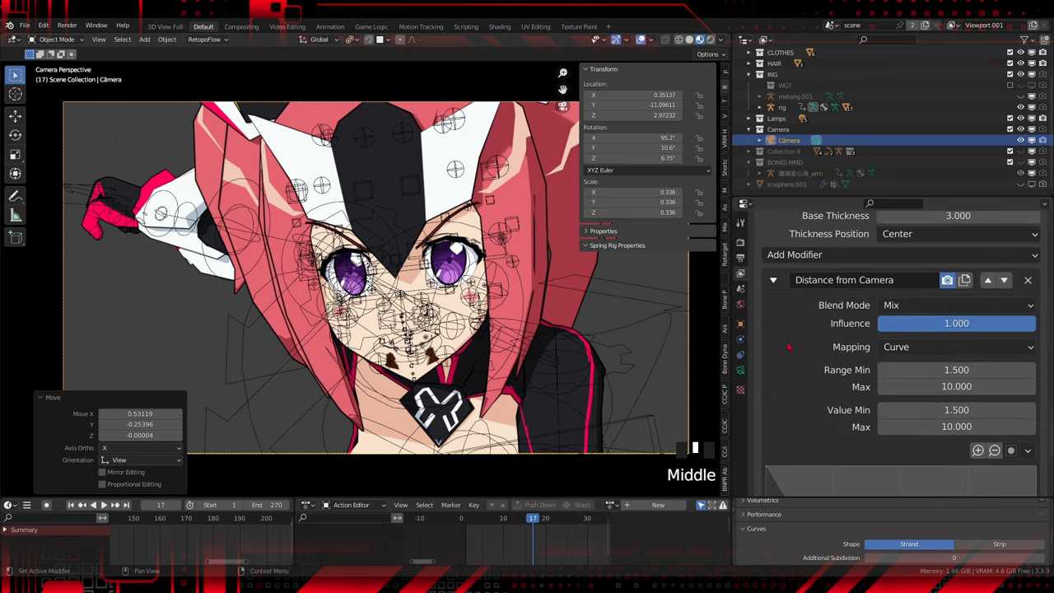
{"action": "mouse_move", "coordinate": [810, 402]}
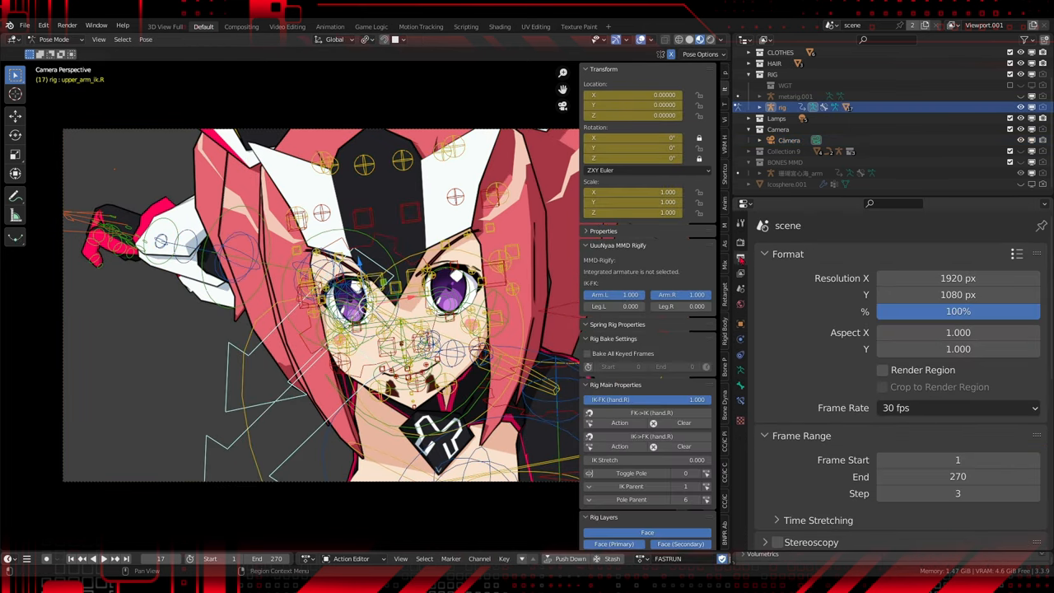
Set output to FFmpeg Video, QuickTime container, PNG codec, realtime encoding and RGBA colour
{"action": "scroll", "scroll_direction": "down", "scroll_amount": 3}
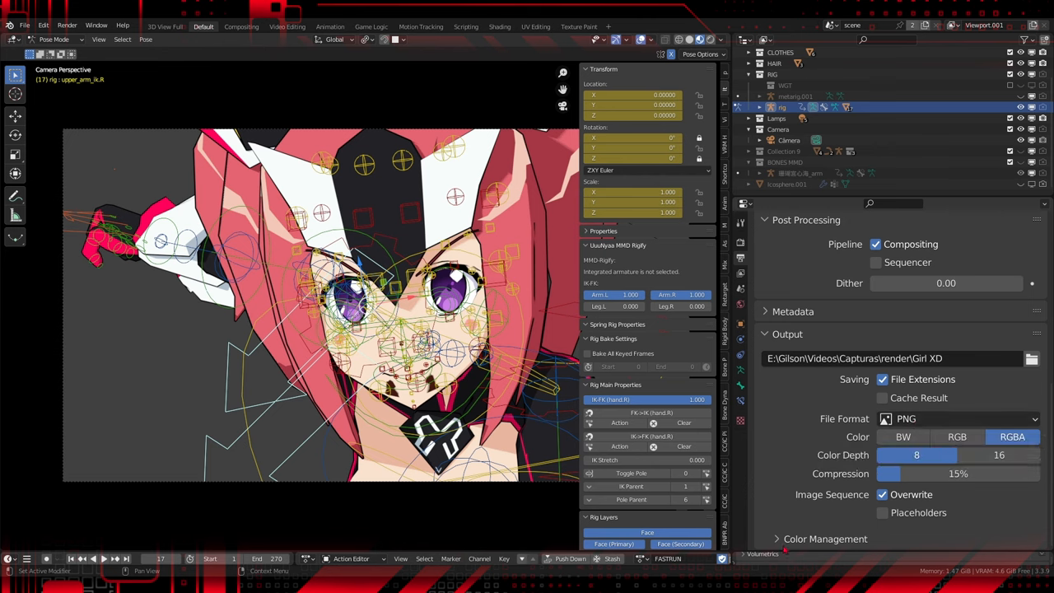
{"action": "left_click", "coordinate": [955, 378]}
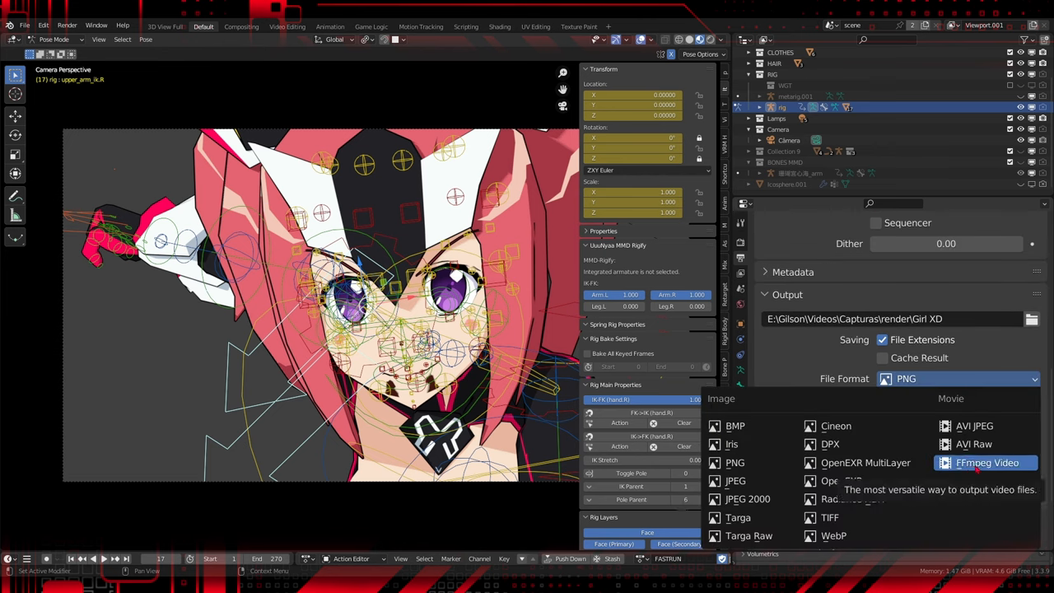
{"action": "left_click", "coordinate": [988, 461]}
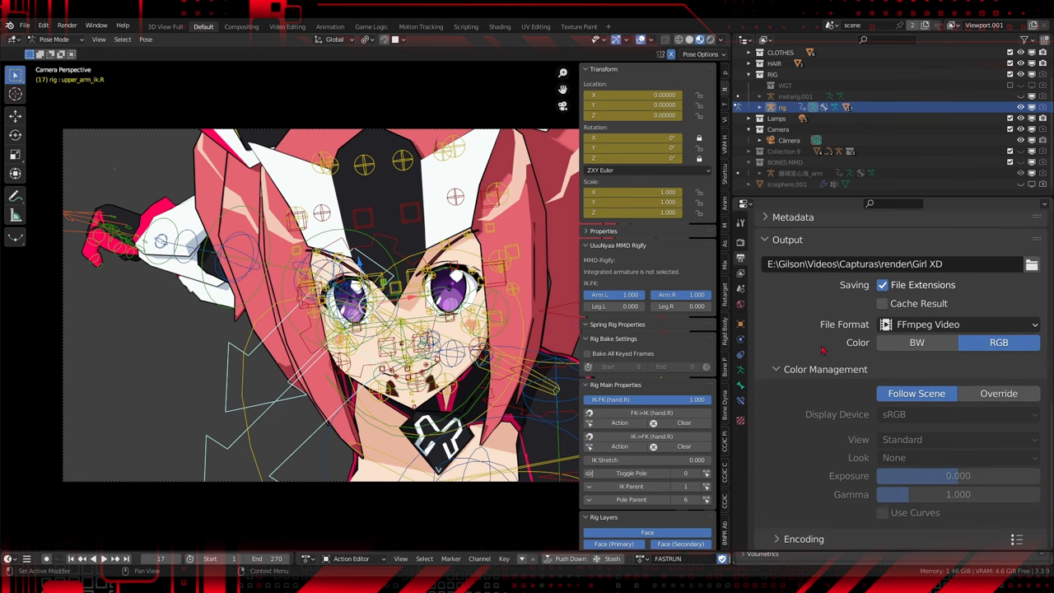
{"action": "left_click", "coordinate": [955, 326]}
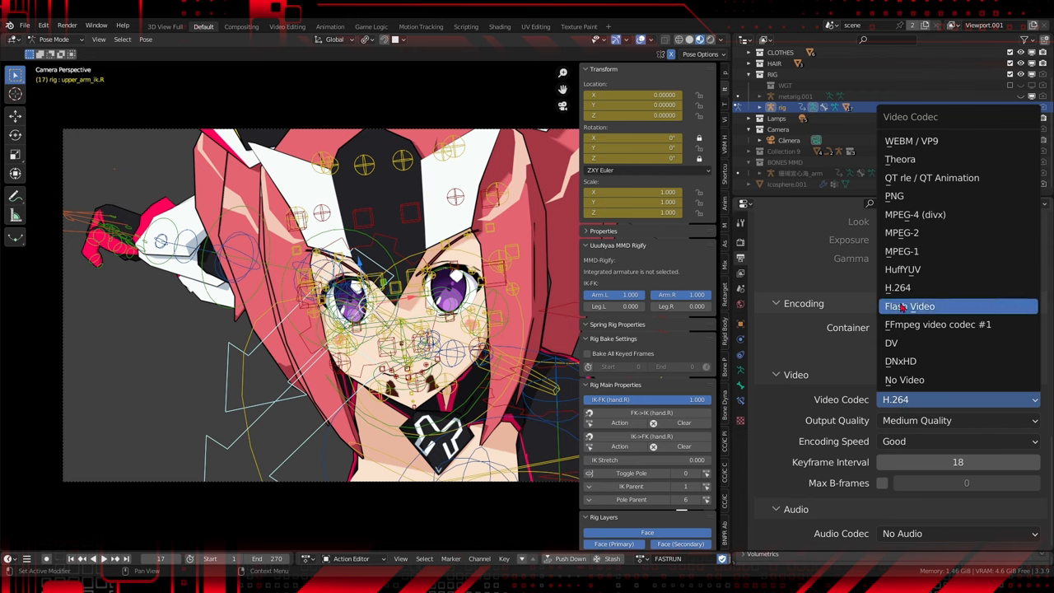
{"action": "left_click", "coordinate": [894, 196]}
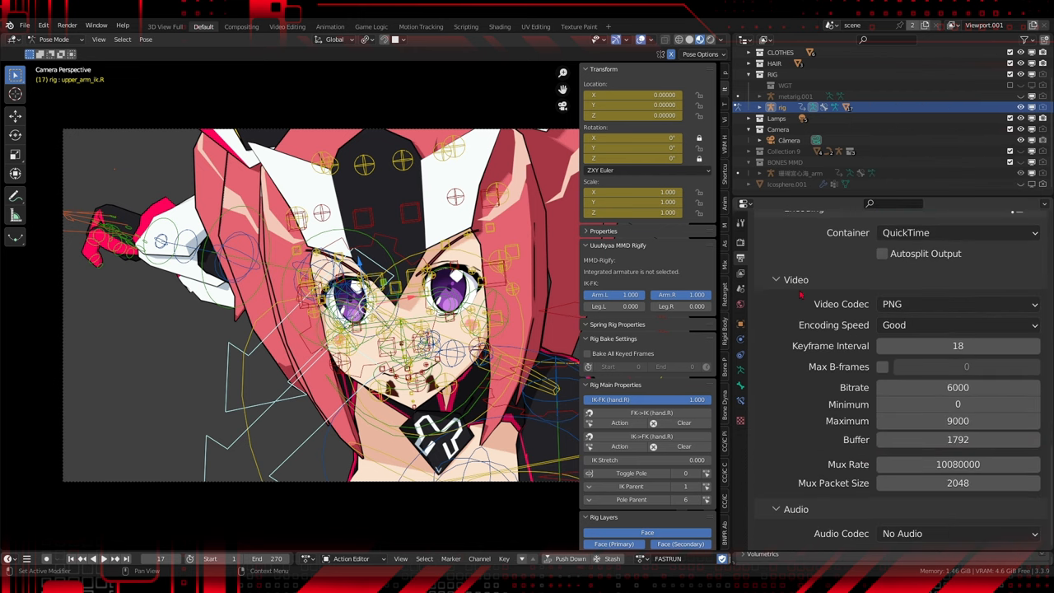
{"action": "left_click", "coordinate": [959, 324]}
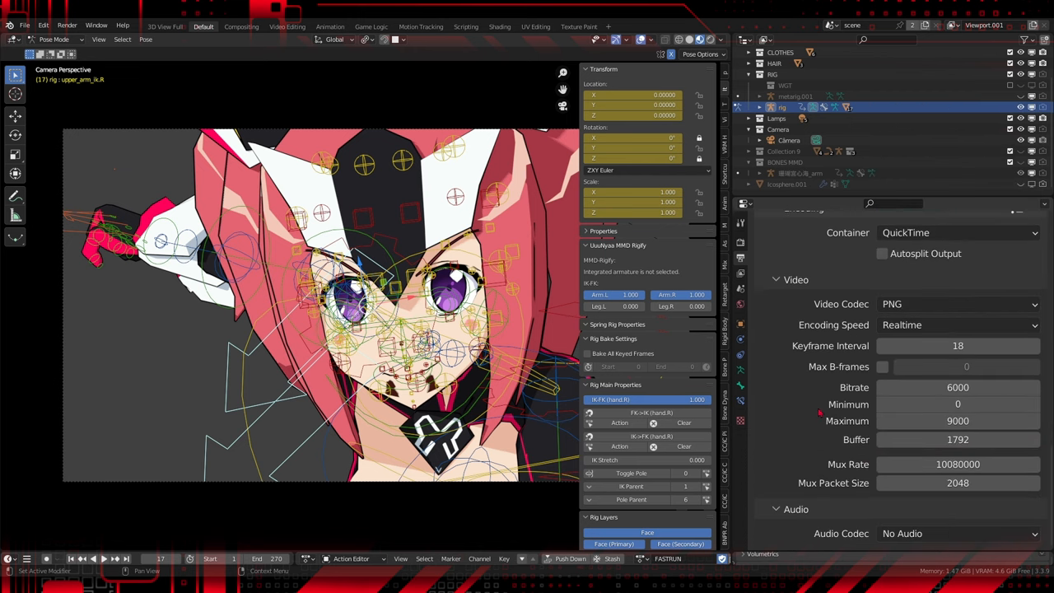
{"action": "scroll", "scroll_direction": "up", "scroll_amount": 3}
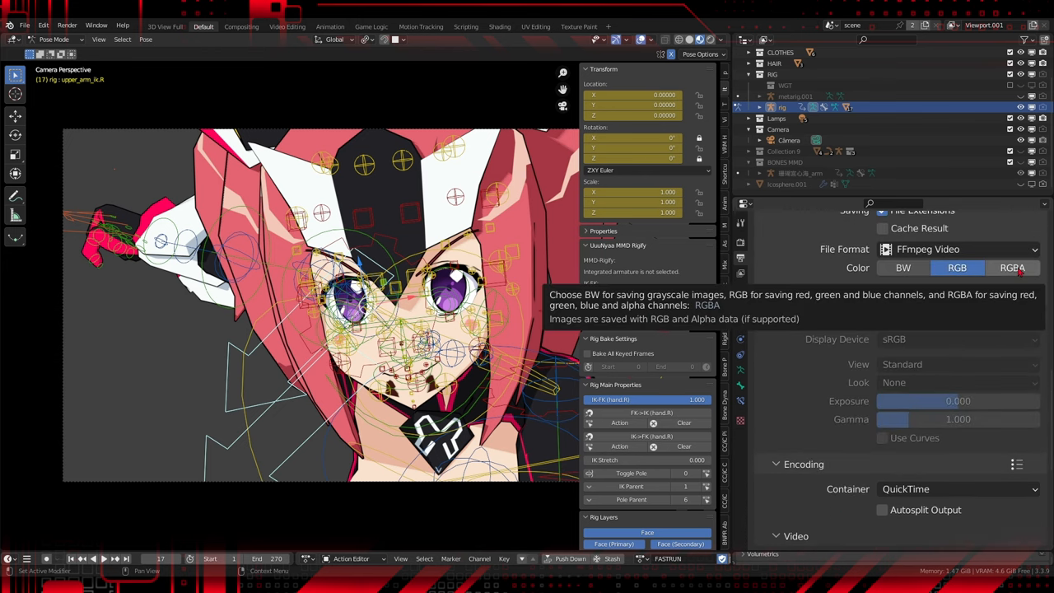
{"action": "left_click", "coordinate": [1013, 267]}
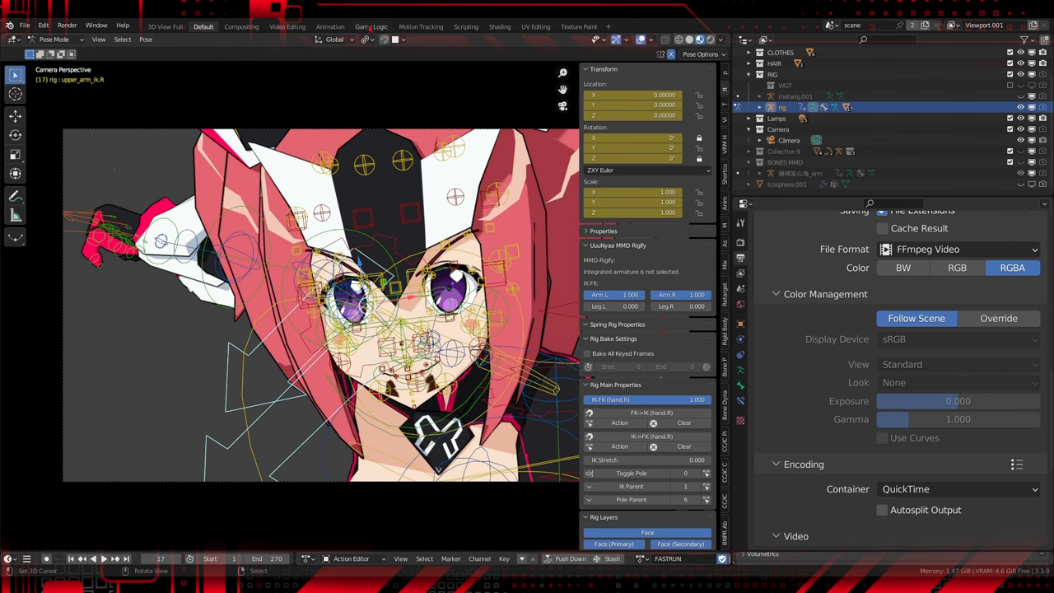
Inspect the Alpha Over compositing of the two render layers, then return to the Default workspace
{"action": "left_click", "coordinate": [241, 26]}
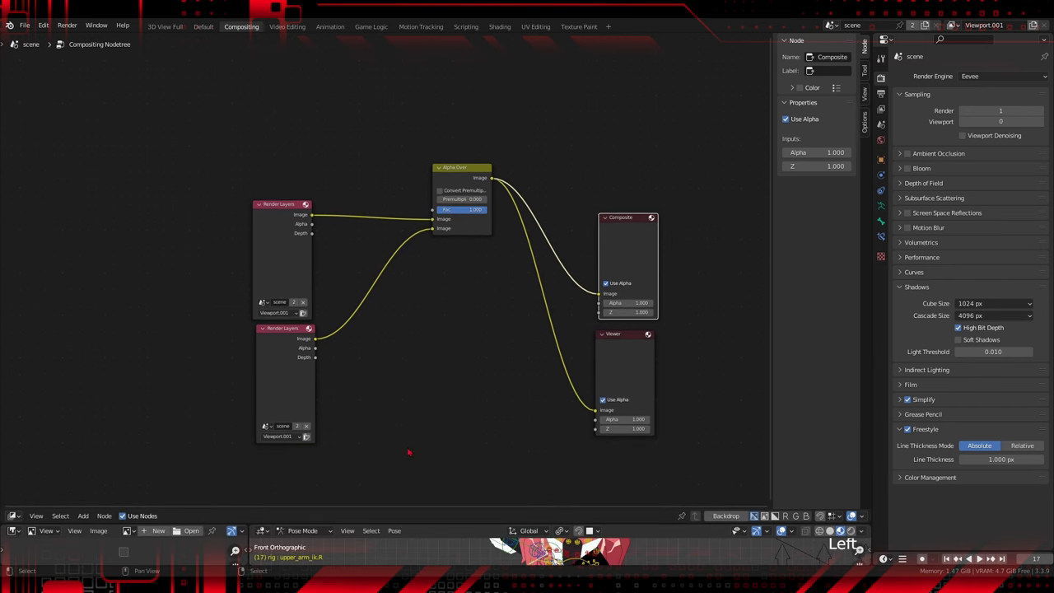
{"action": "scroll", "scroll_direction": "up", "scroll_amount": 3}
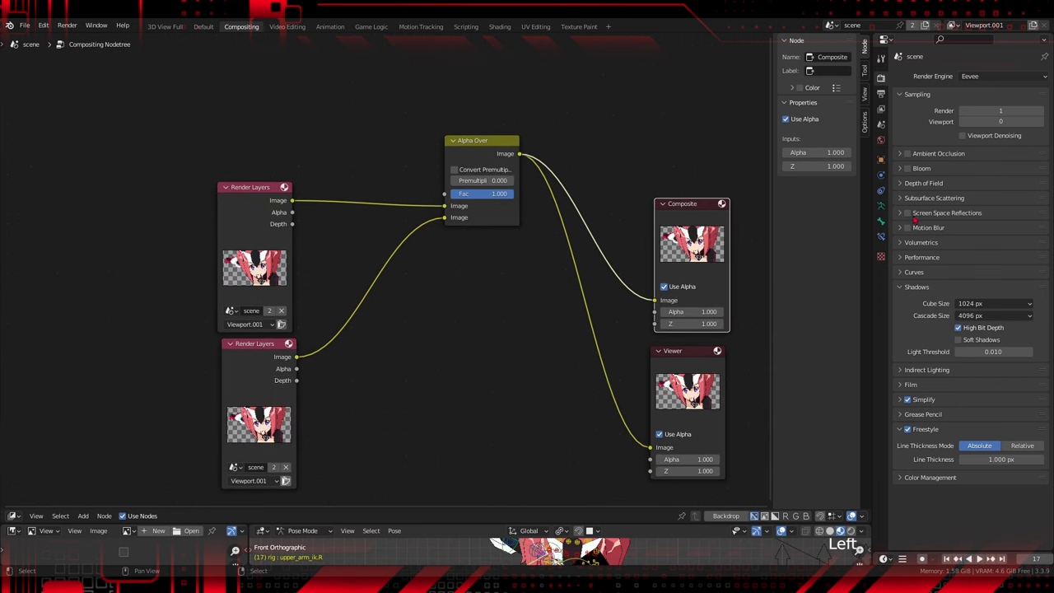
{"action": "left_click", "coordinate": [202, 26]}
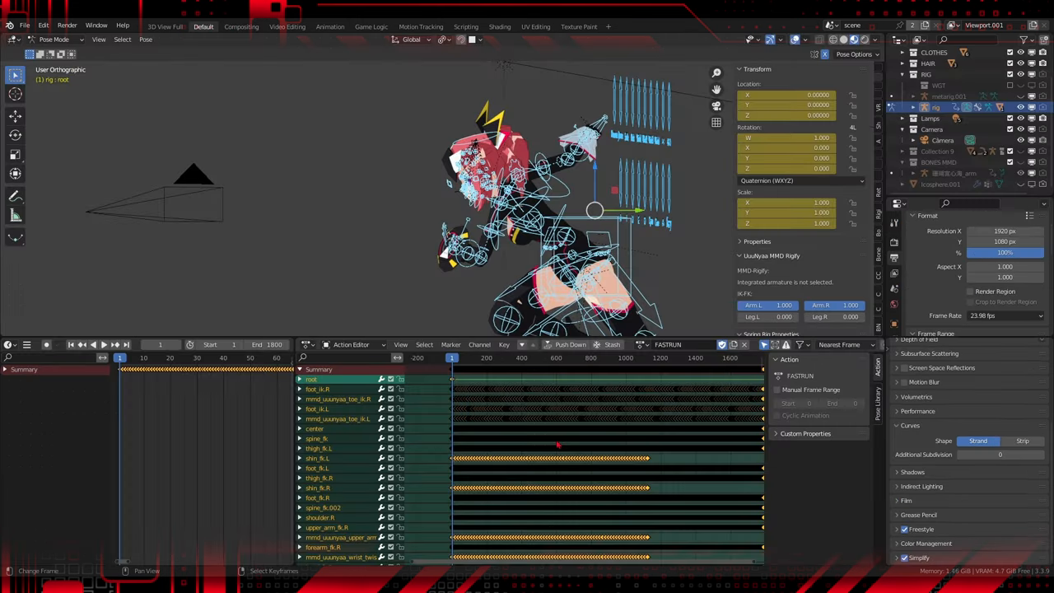
Set all the action's keyframes to Constant interpolation via Key > Interpolation Mode
{"action": "left_click", "coordinate": [479, 344]}
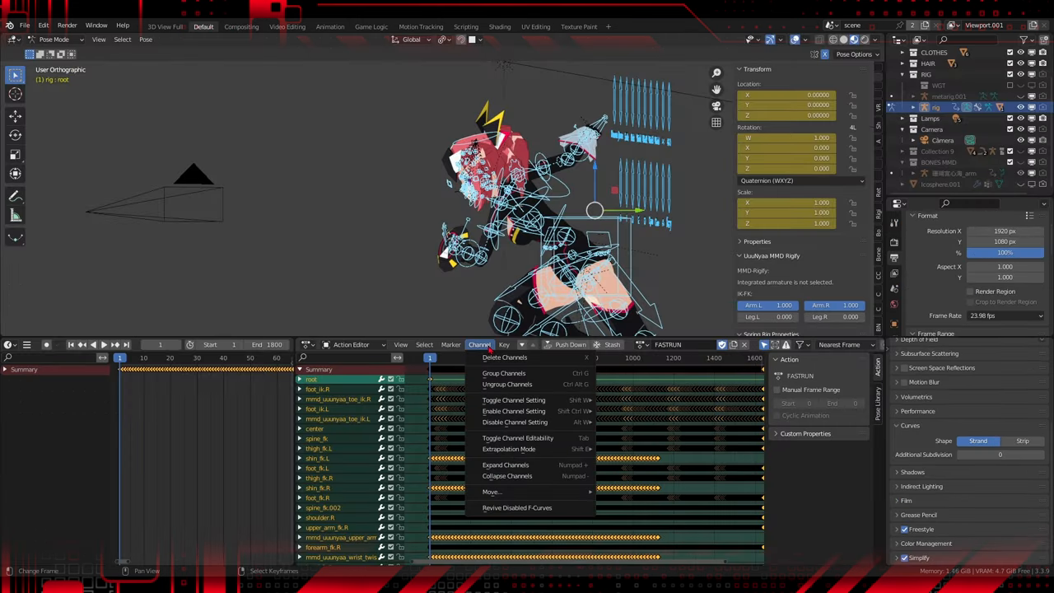
{"action": "left_click", "coordinate": [504, 344]}
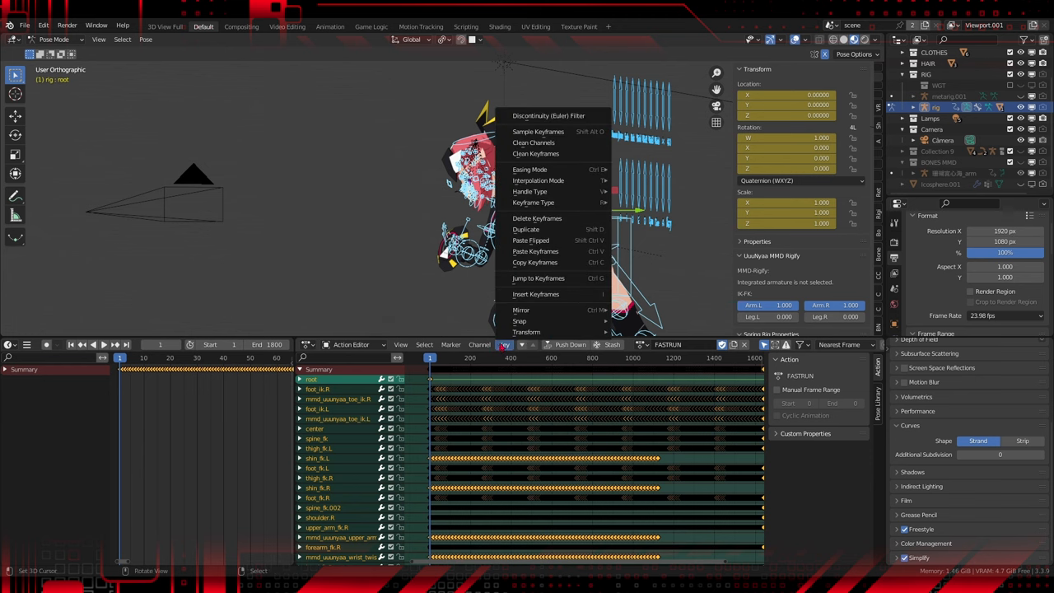
{"action": "mouse_move", "coordinate": [525, 229]}
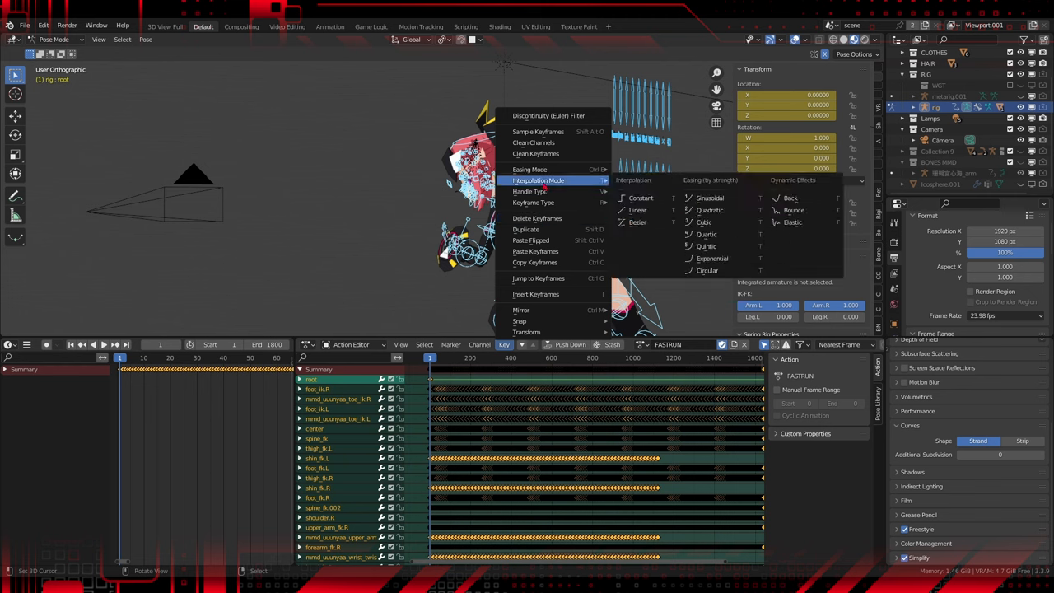
{"action": "mouse_move", "coordinate": [641, 197]}
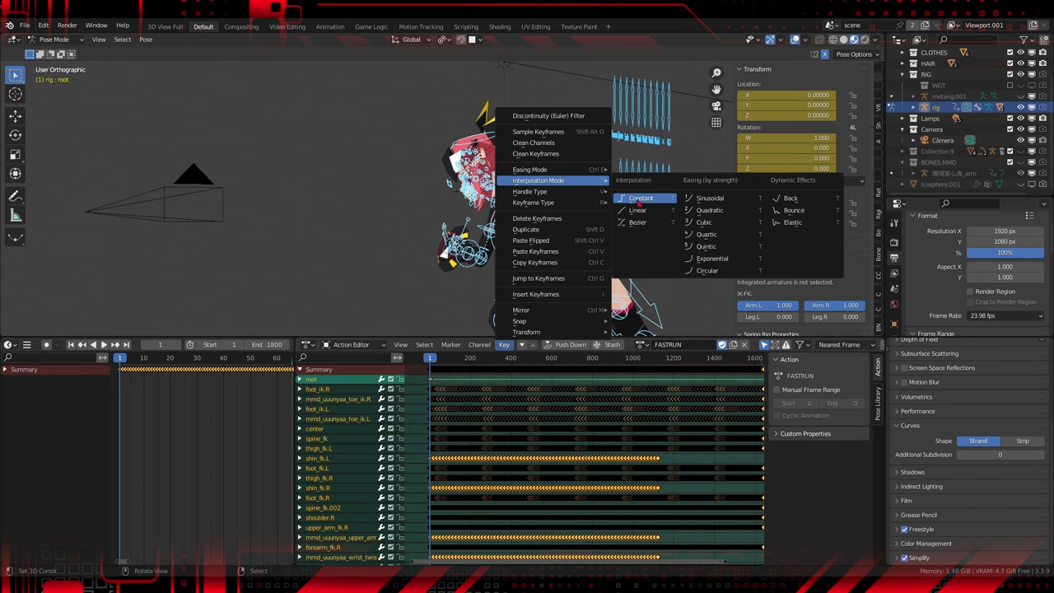
{"action": "left_click", "coordinate": [640, 198]}
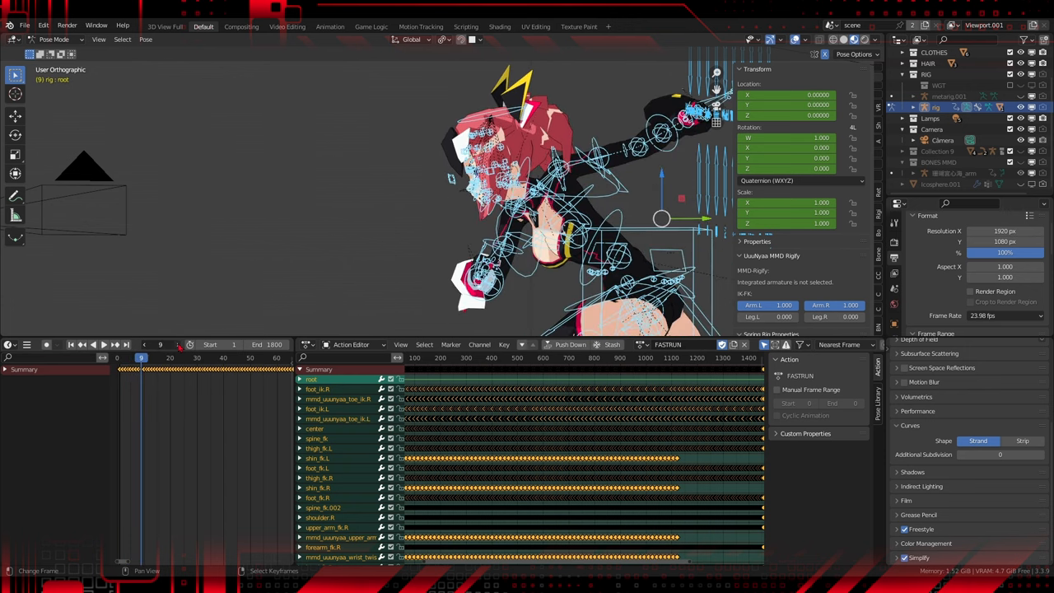
Scrub through frames on the timeline to check the character snaps between poses
{"action": "left_click", "coordinate": [149, 358]}
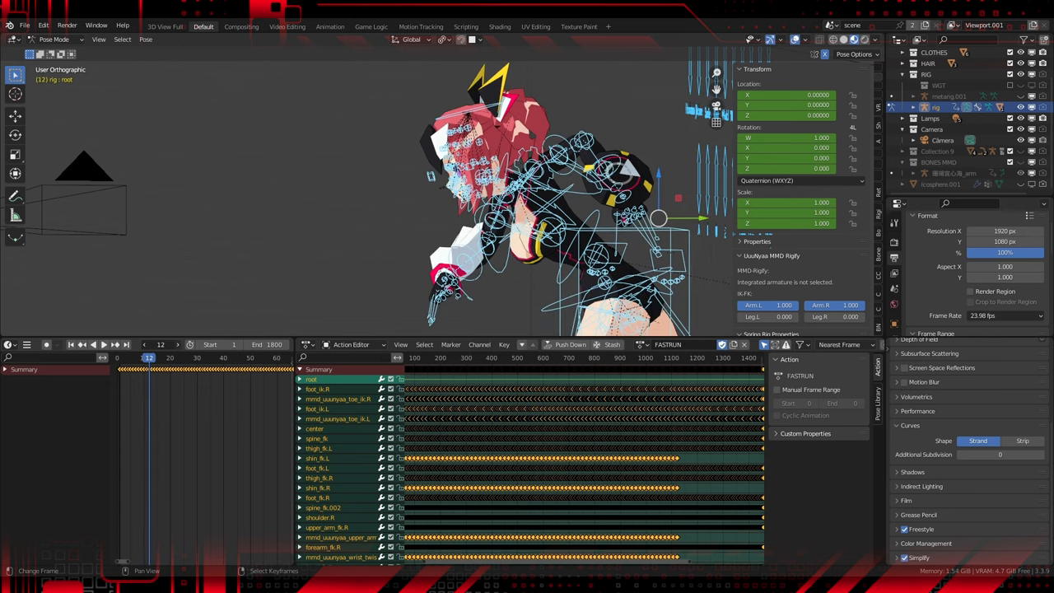
{"action": "left_click", "coordinate": [152, 357]}
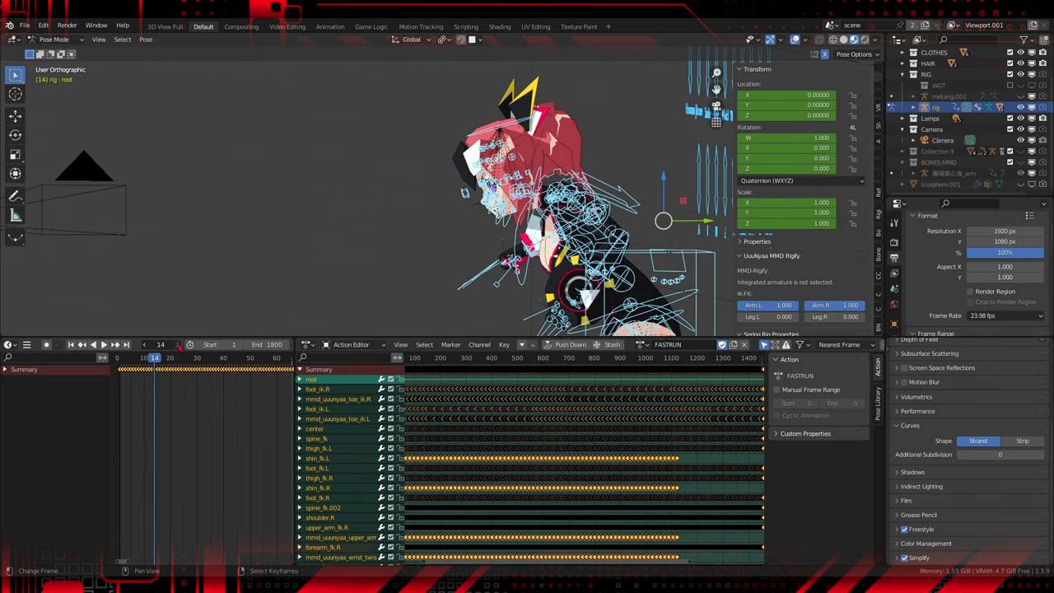
{"action": "left_click", "coordinate": [162, 356]}
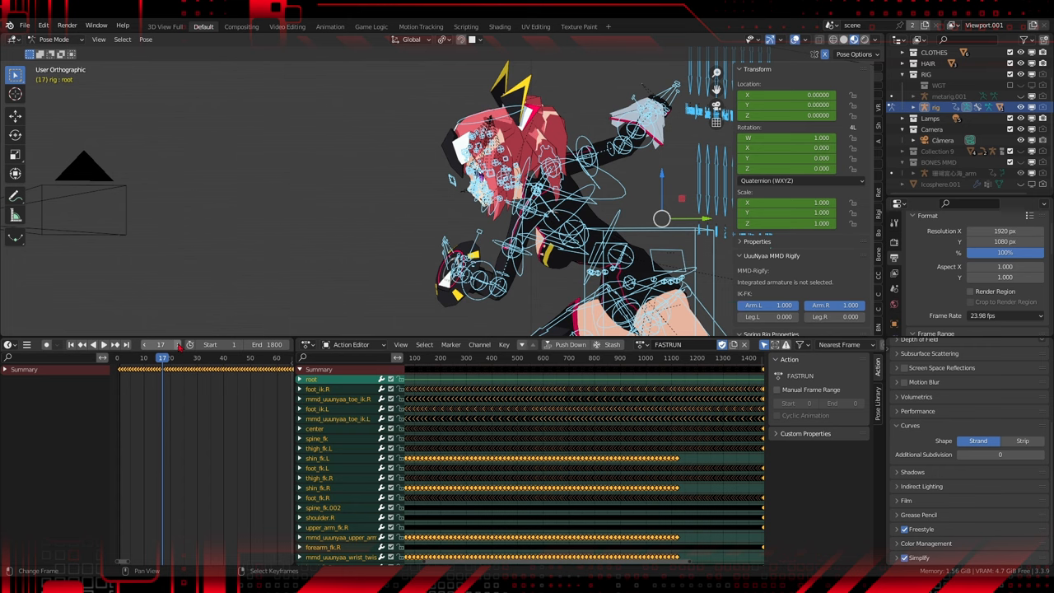
{"action": "left_click", "coordinate": [158, 356]}
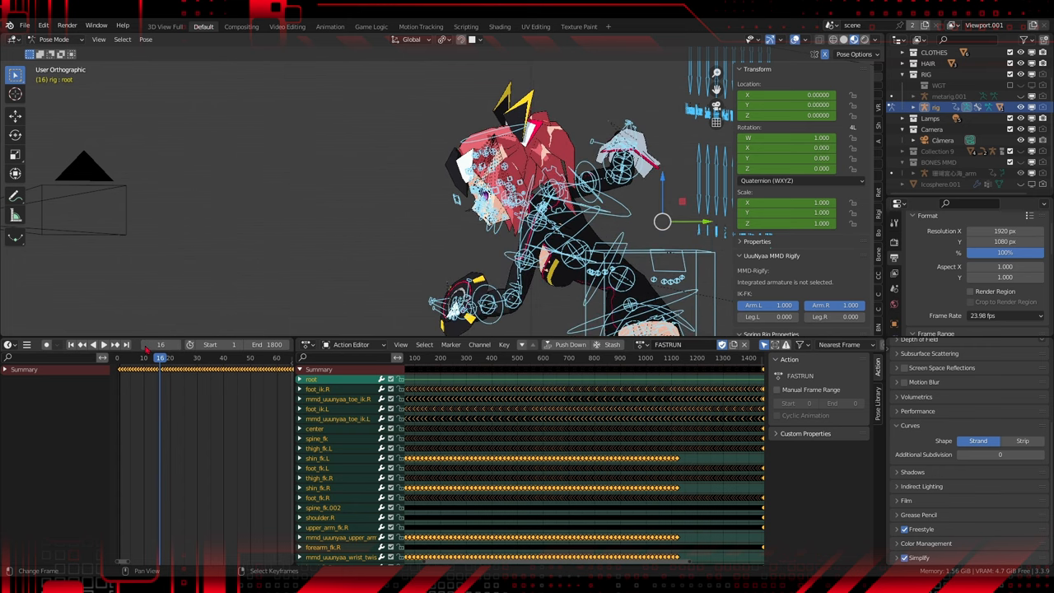
{"action": "left_click", "coordinate": [504, 344]}
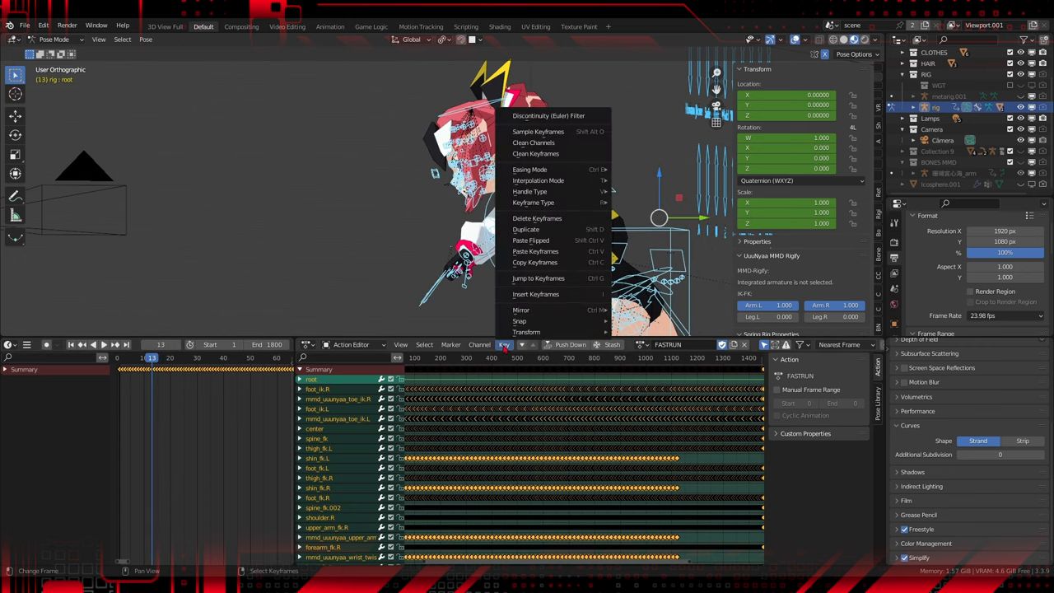
{"action": "mouse_move", "coordinate": [536, 180]}
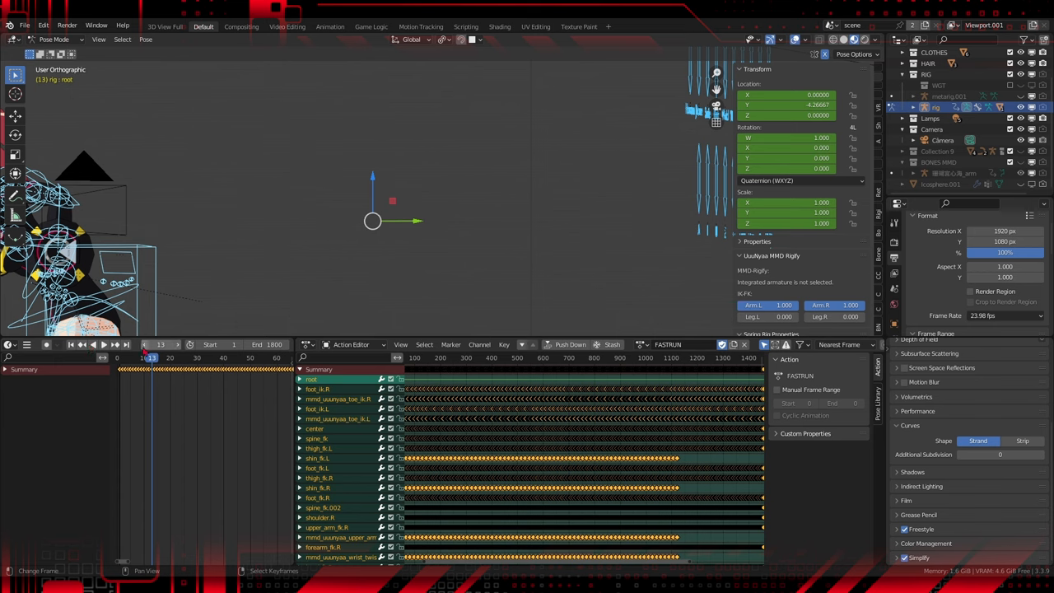
{"action": "left_click", "coordinate": [151, 357]}
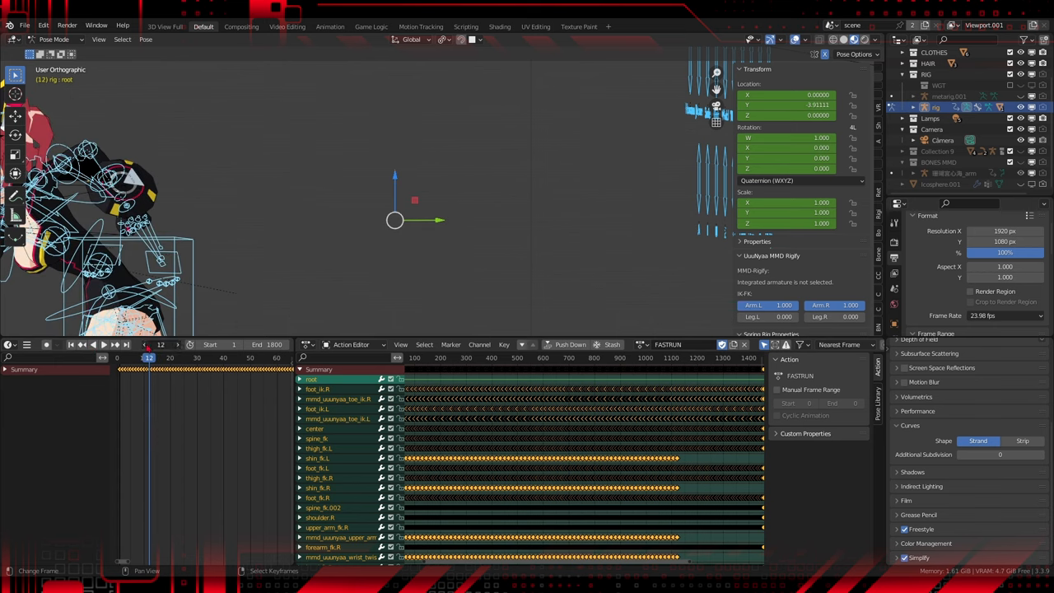
{"action": "left_click", "coordinate": [142, 356]}
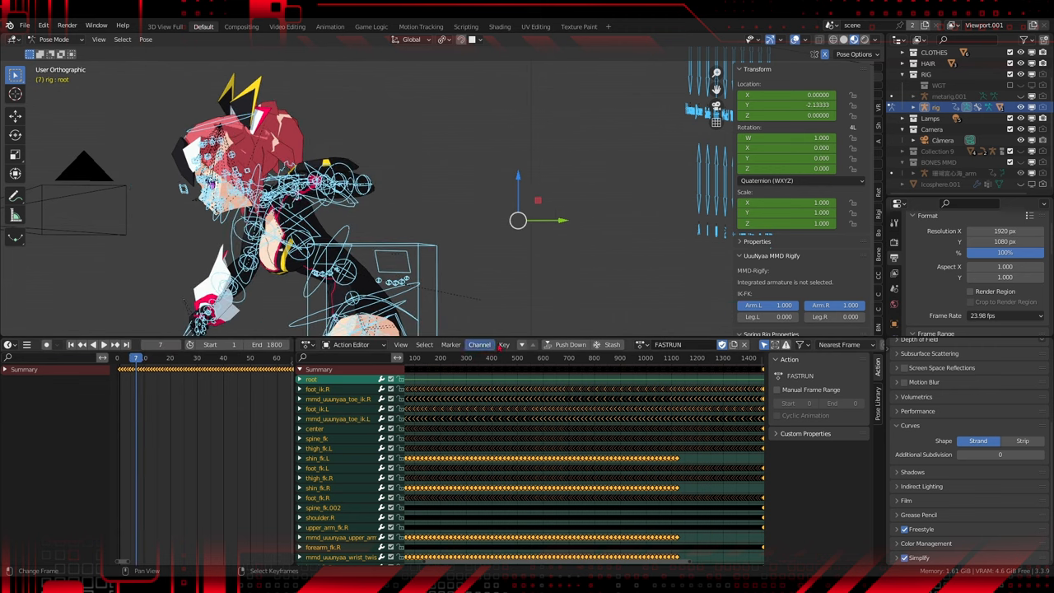
{"action": "left_click", "coordinate": [504, 344]}
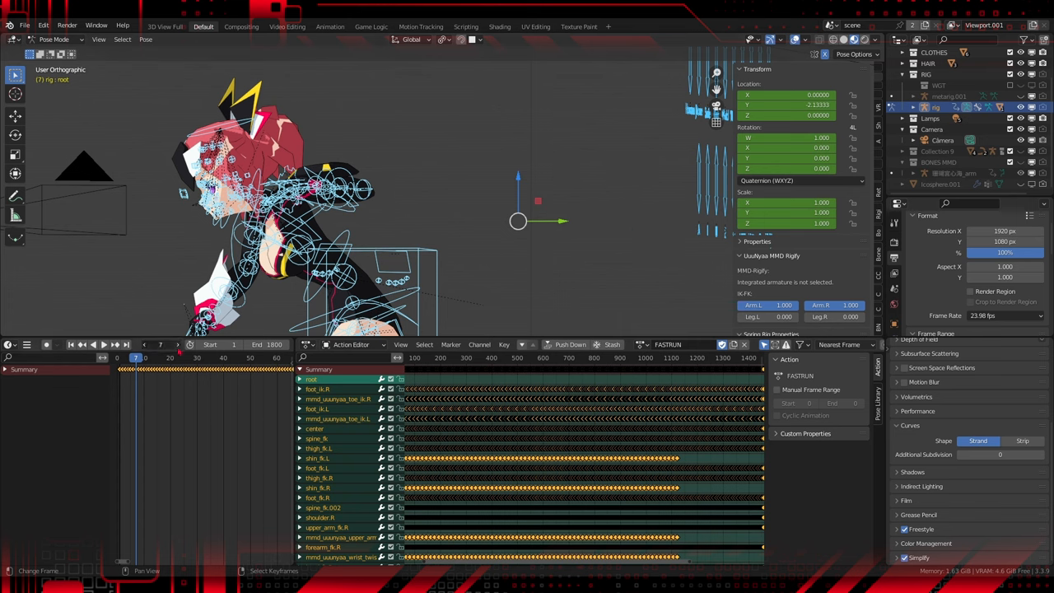
{"action": "left_click", "coordinate": [144, 357]}
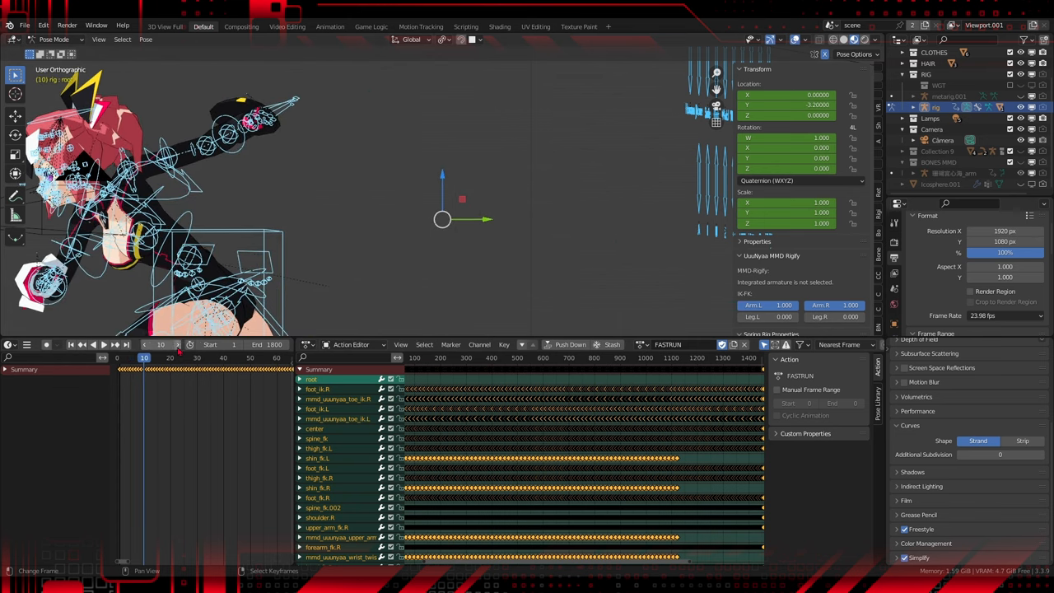
{"action": "left_click", "coordinate": [148, 356]}
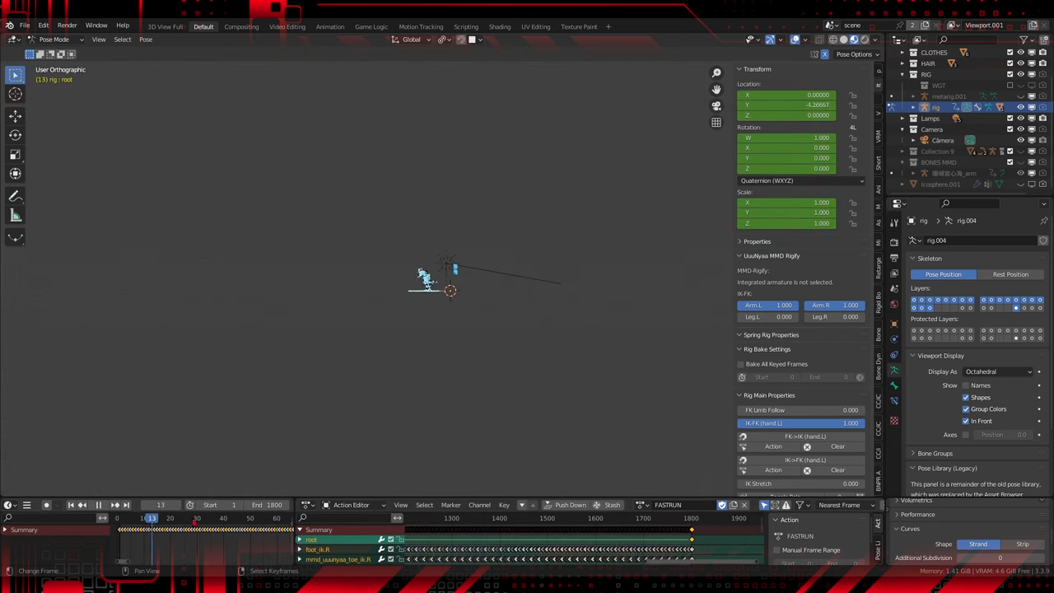
View the output frame range and switch to the Animation workspace with the camera view
{"action": "left_click", "coordinate": [119, 517]}
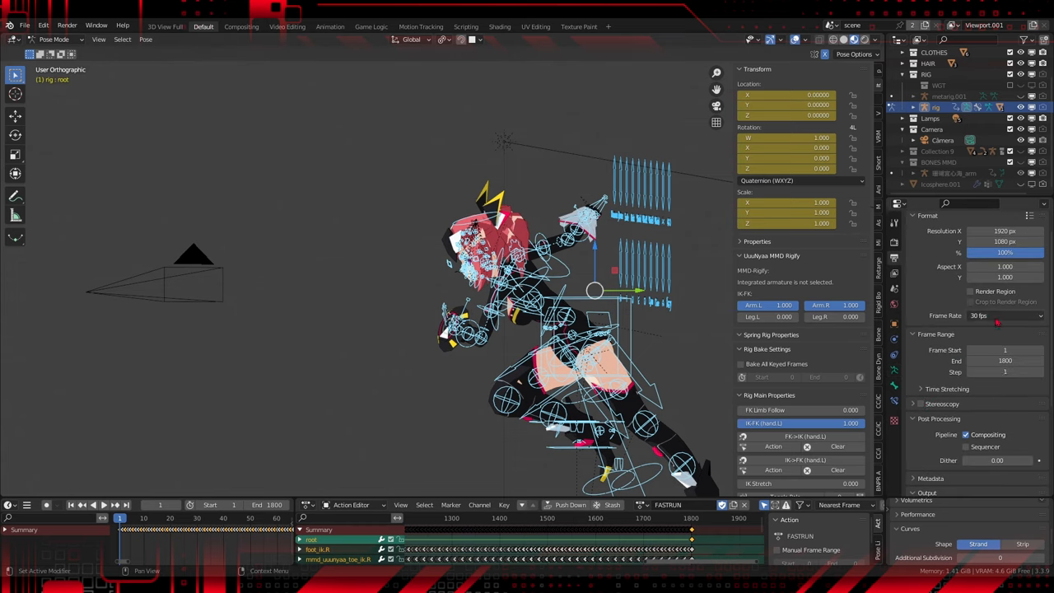
{"action": "left_click", "coordinate": [996, 316]}
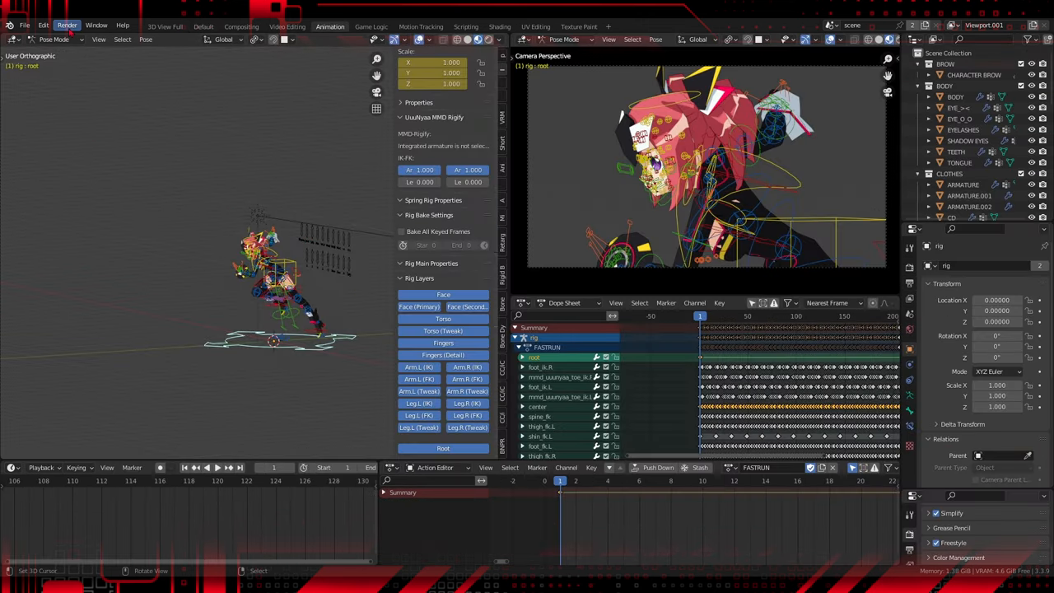
Start Render Animation so the render window shows the character on a transparent background
{"action": "left_click", "coordinate": [66, 27]}
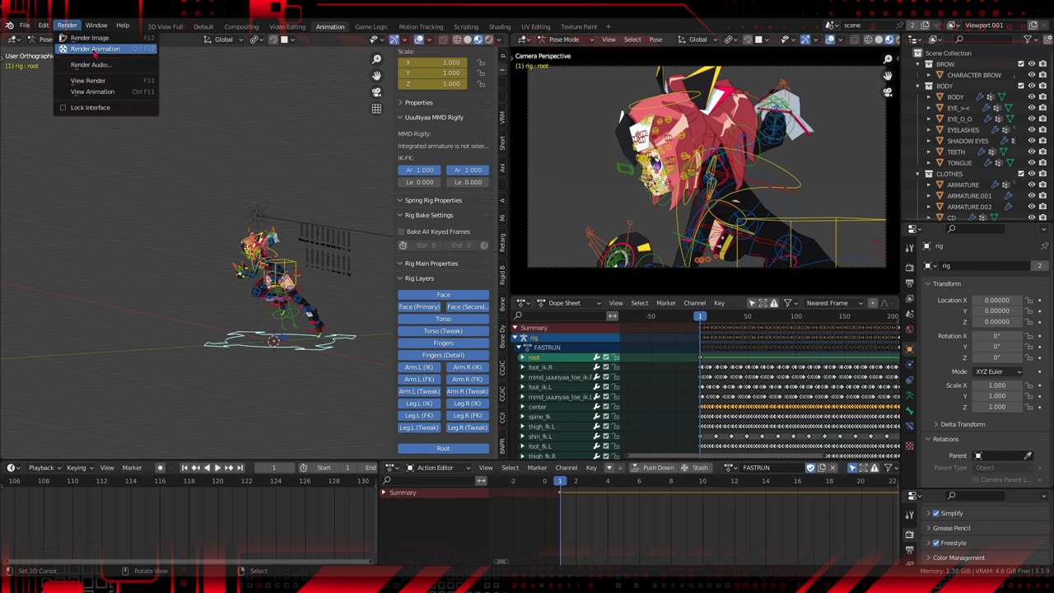
{"action": "left_click", "coordinate": [95, 49]}
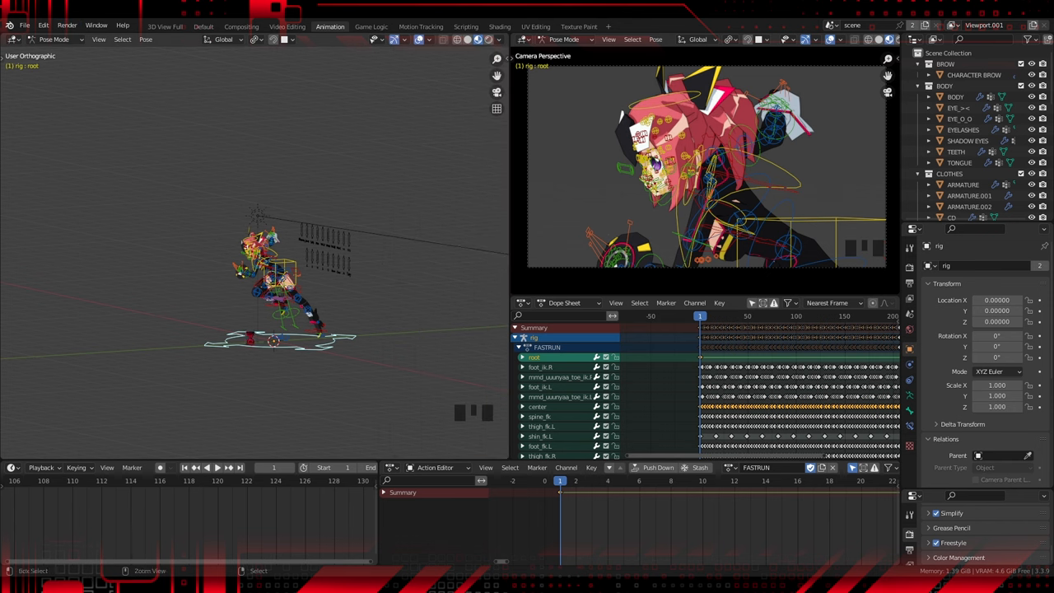
{"action": "left_click", "coordinate": [204, 27]}
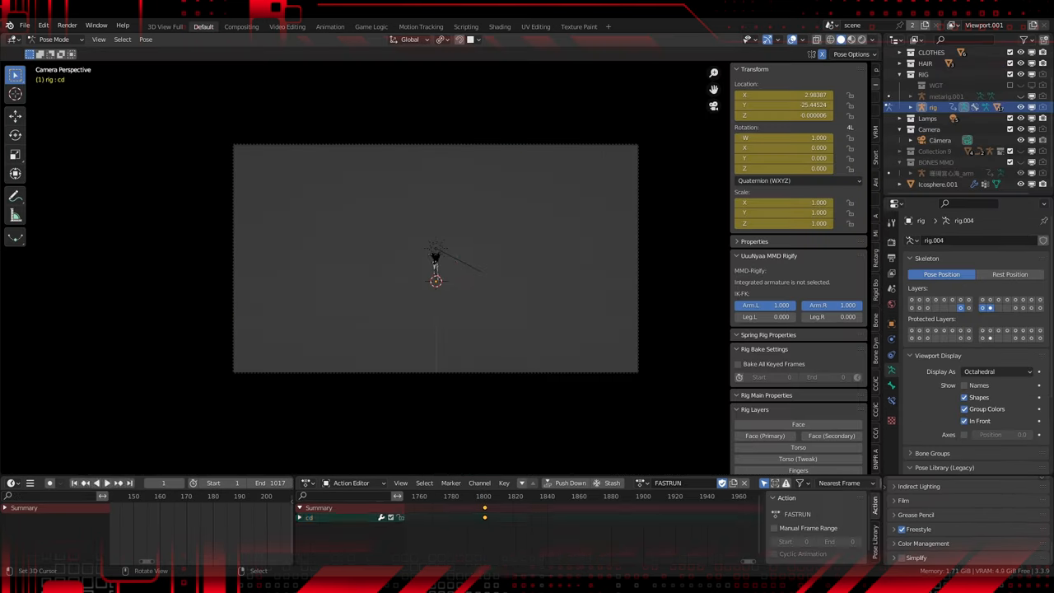
{"action": "key", "text": "F12"}
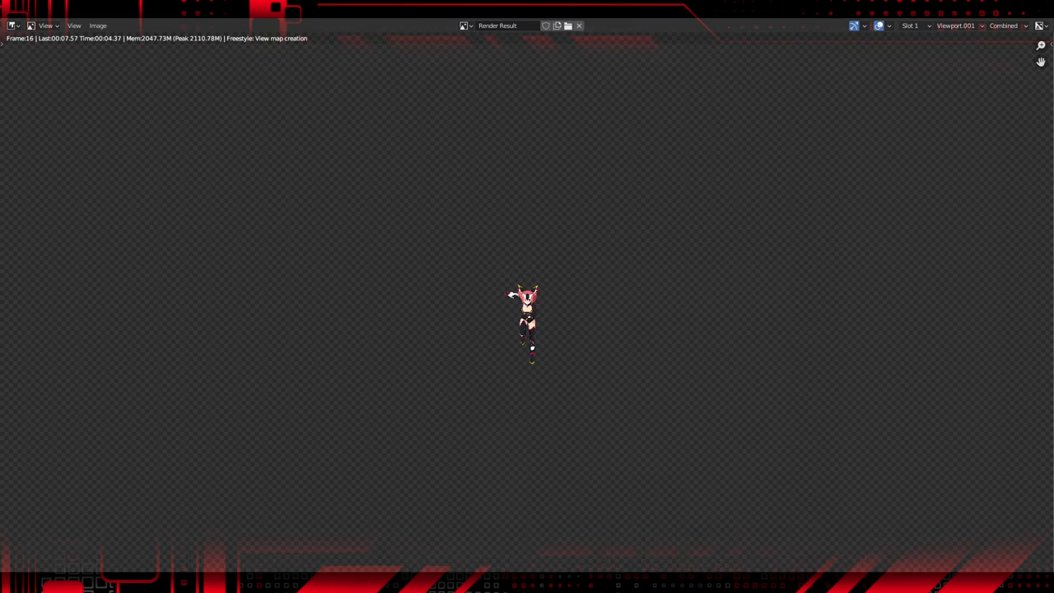